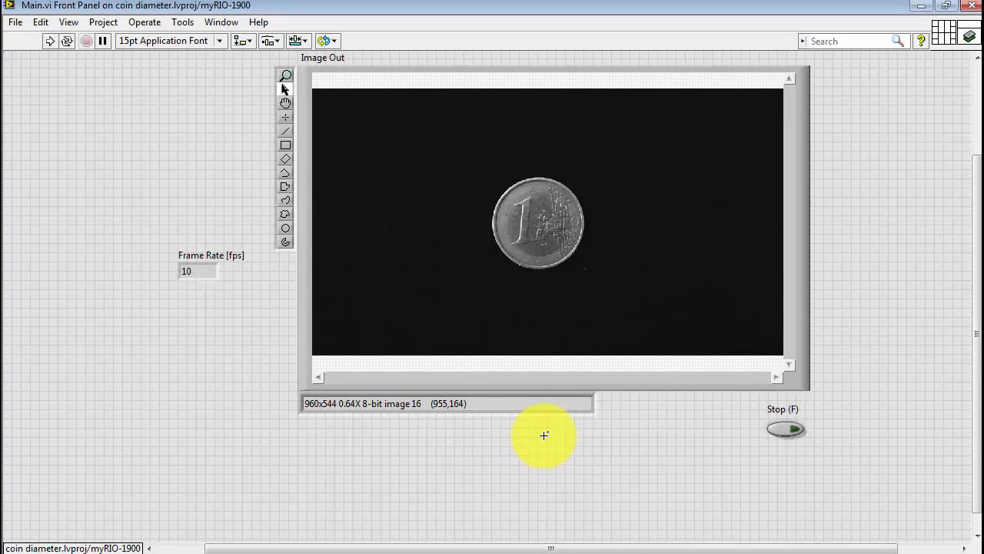
Place a Vision Assistant Express VI beside the loop on the block diagram.
key("ctrl+e")
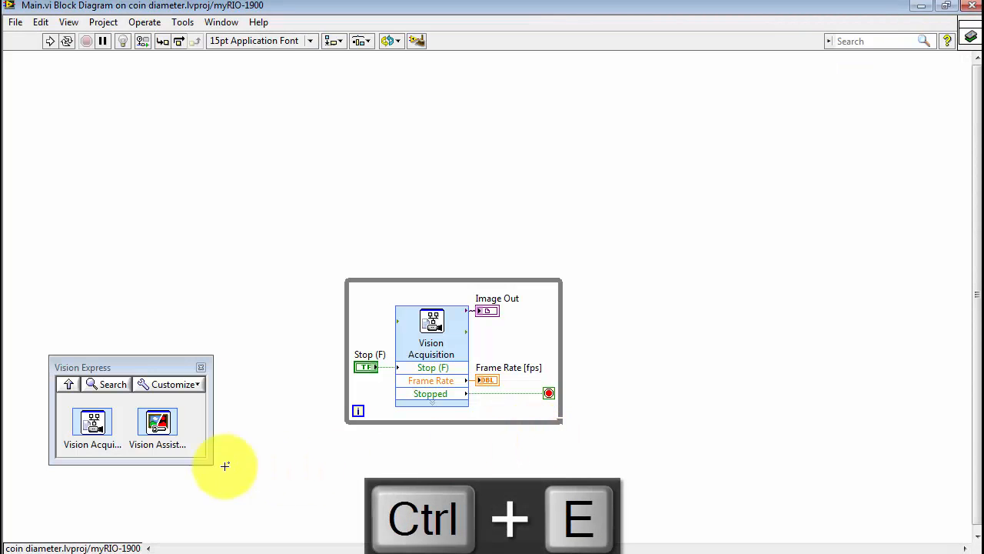
left_click_drag(156, 423, 598, 446)
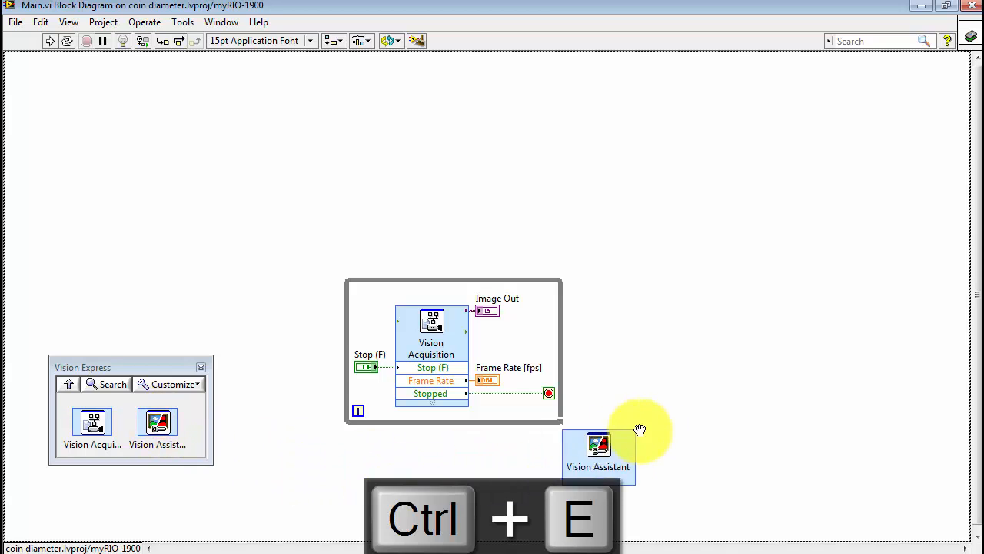
left_click_drag(598, 454, 664, 188)
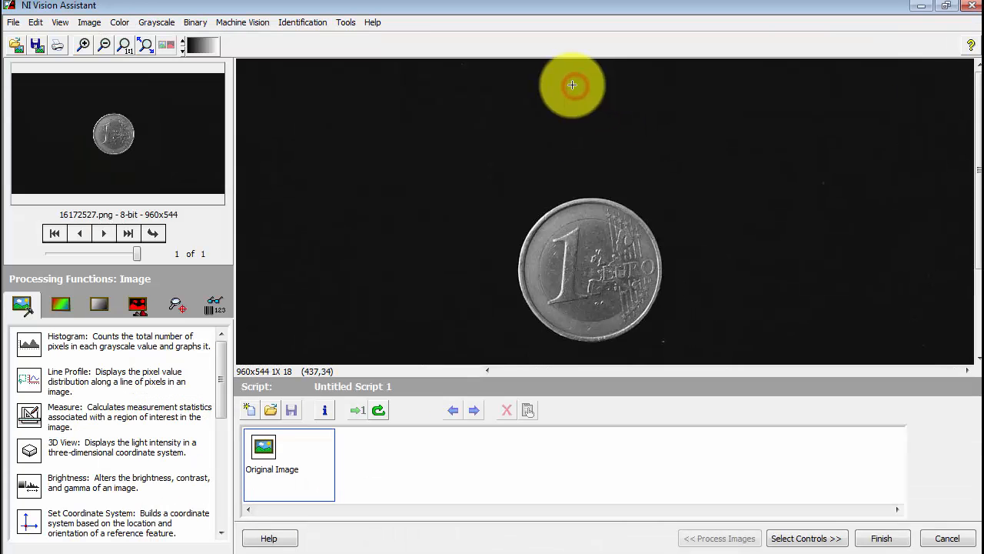
Load the saved coin diameter.vascr script from the myRIO disk.
left_click(12, 21)
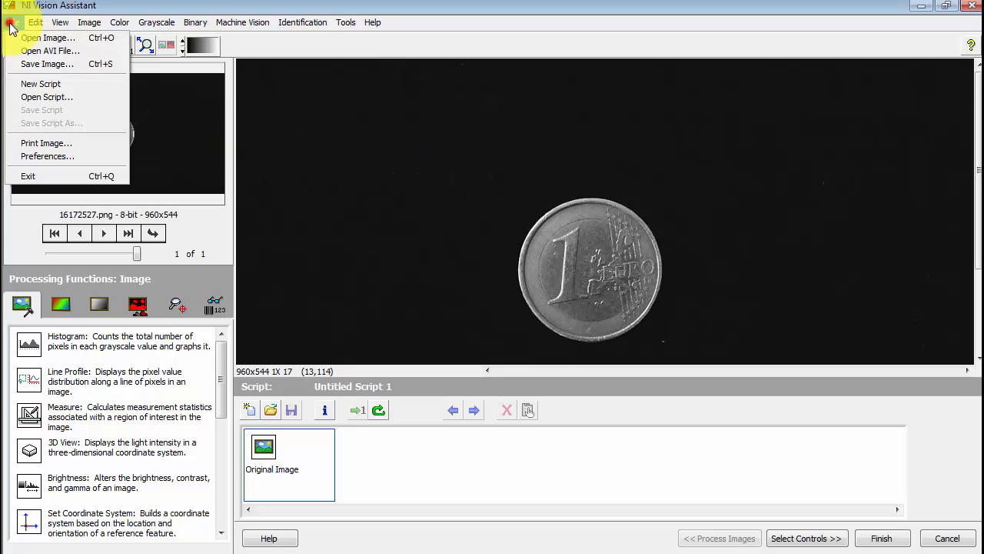
left_click(46, 97)
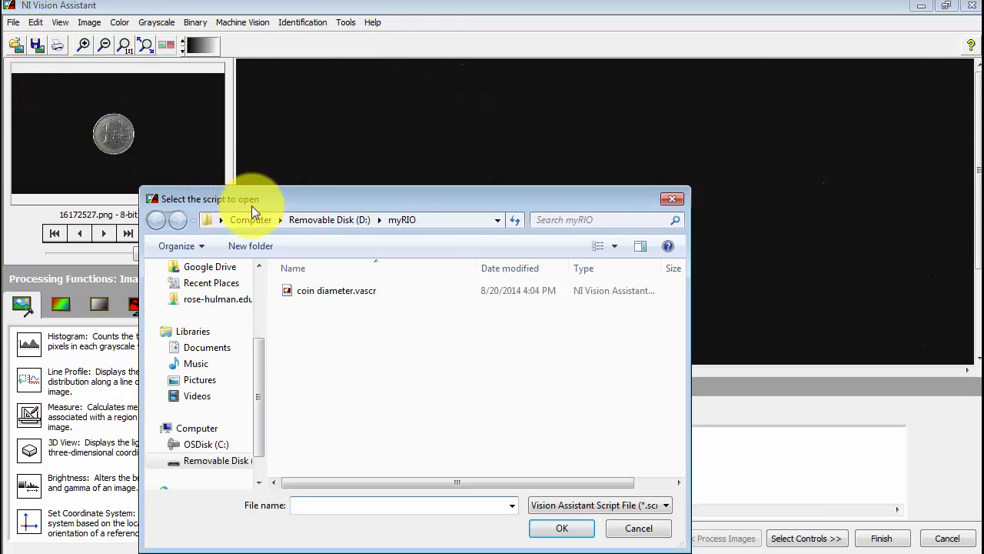
left_click(335, 289)
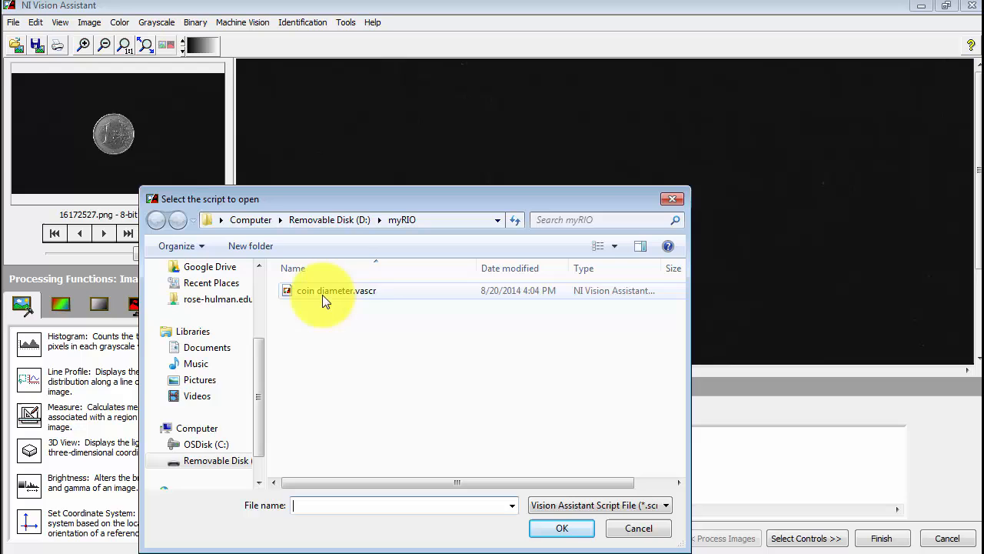
double_click(324, 289)
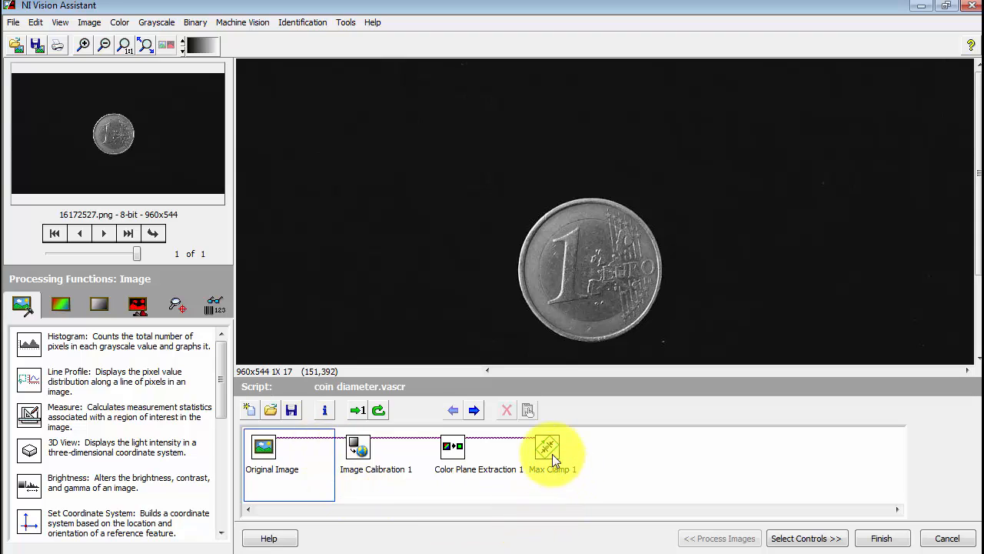
Review the max clamp result on the coin and delete Color Plane Extraction 1.
left_click(547, 454)
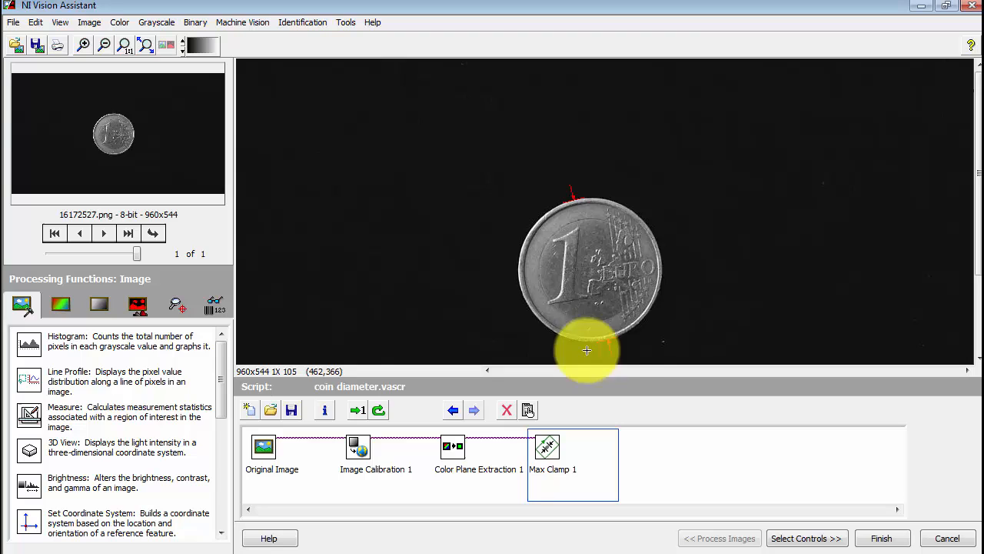
mouse_move(468, 234)
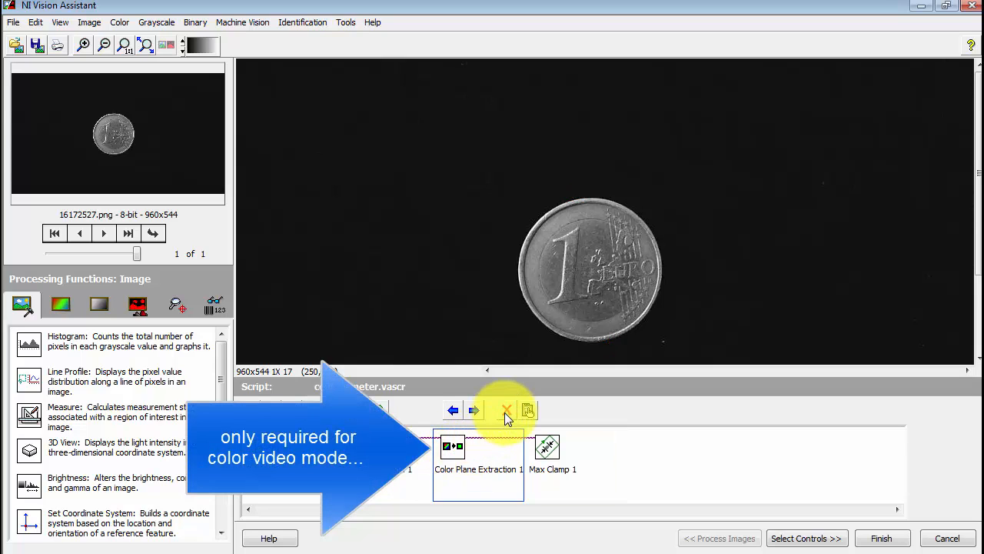
left_click(508, 409)
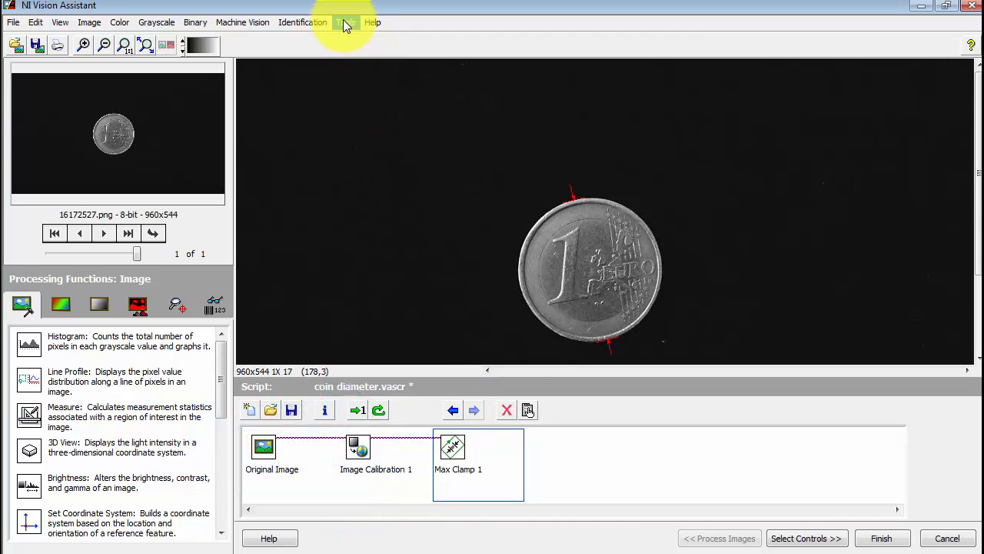
left_click(345, 21)
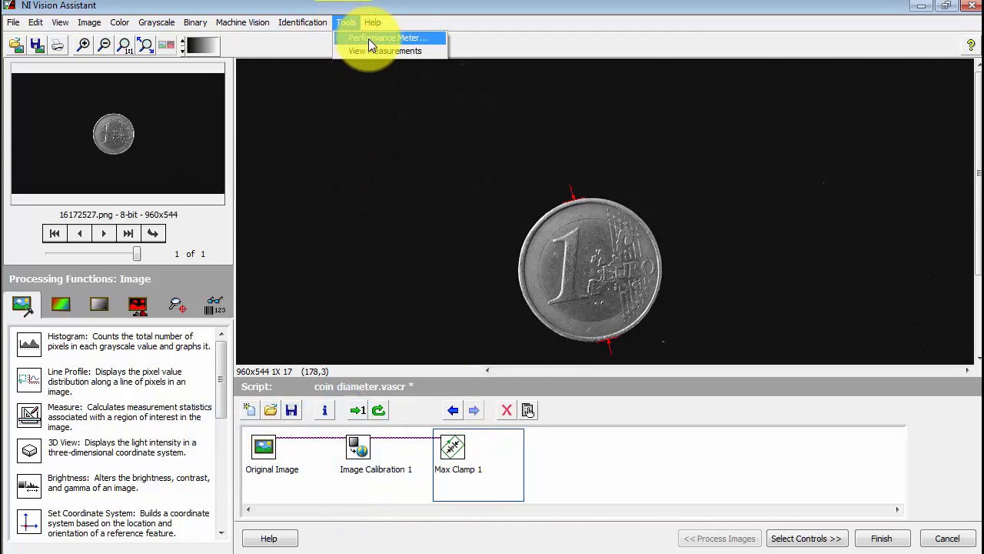
left_click(387, 37)
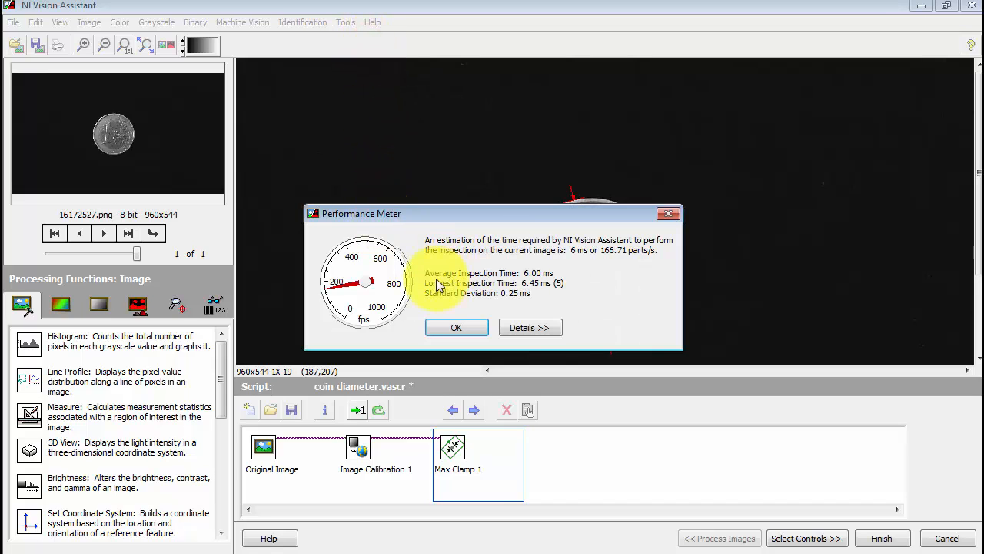
mouse_move(559, 293)
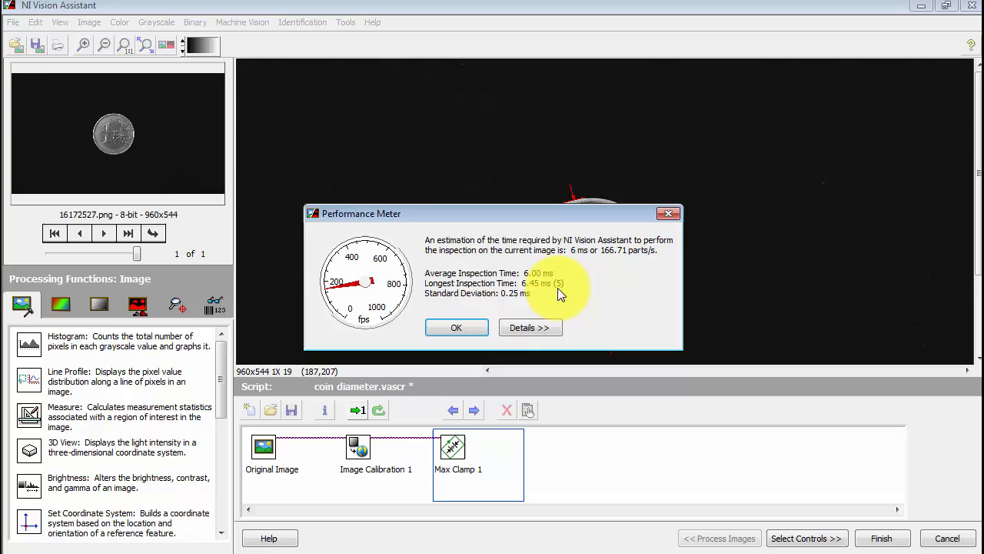
left_click(529, 326)
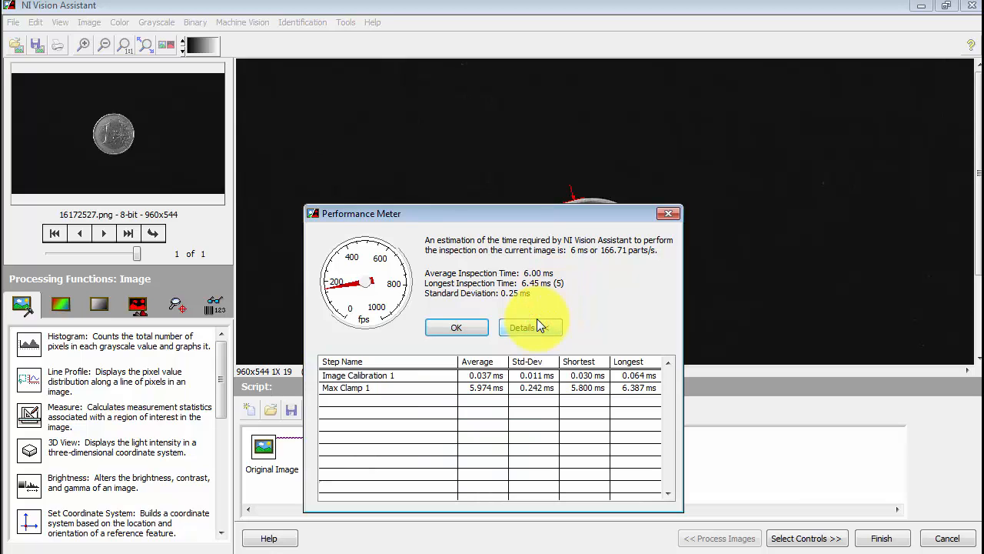
left_click(529, 326)
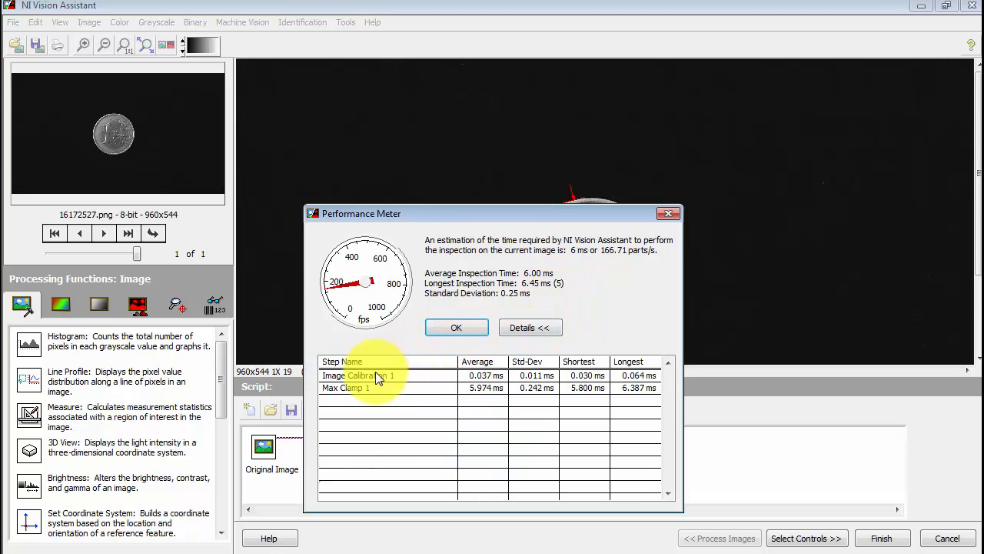
mouse_move(418, 403)
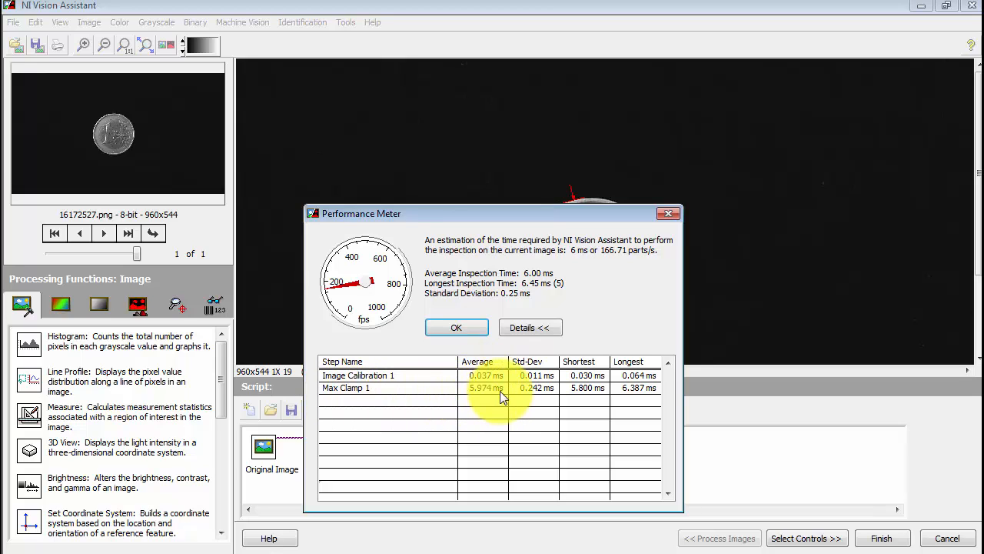
left_click(455, 326)
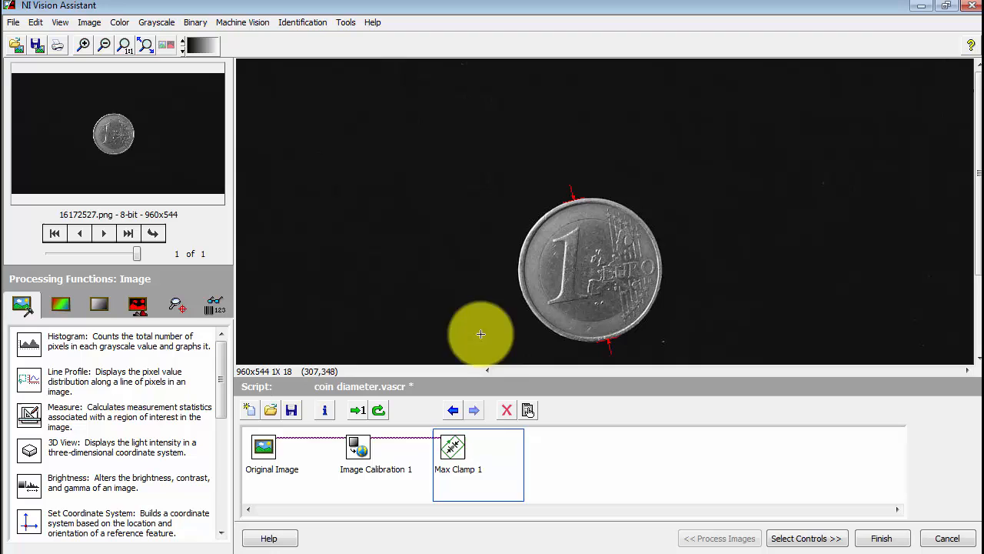
Enable Clamp Results as an indicator and turn on Create Destination Image.
left_click(806, 539)
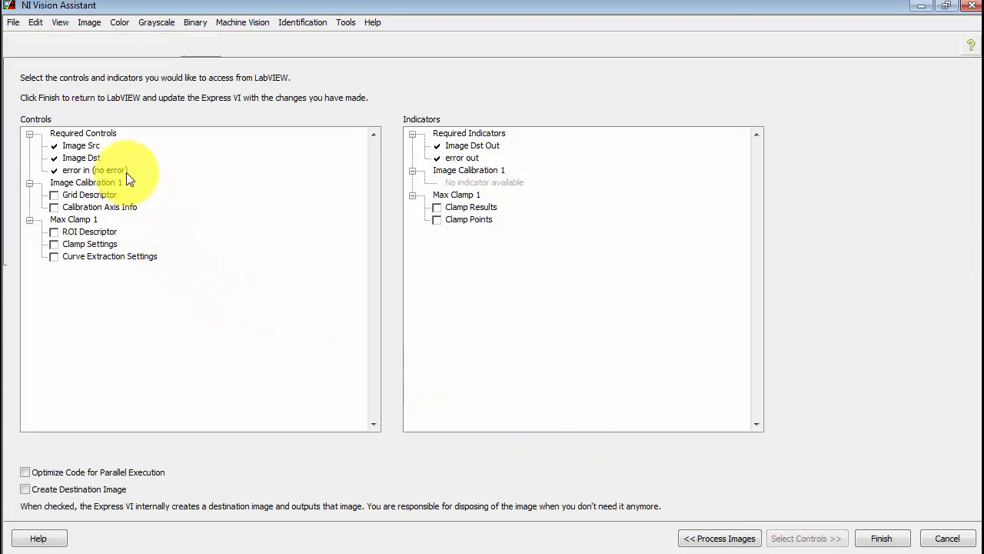
mouse_move(151, 233)
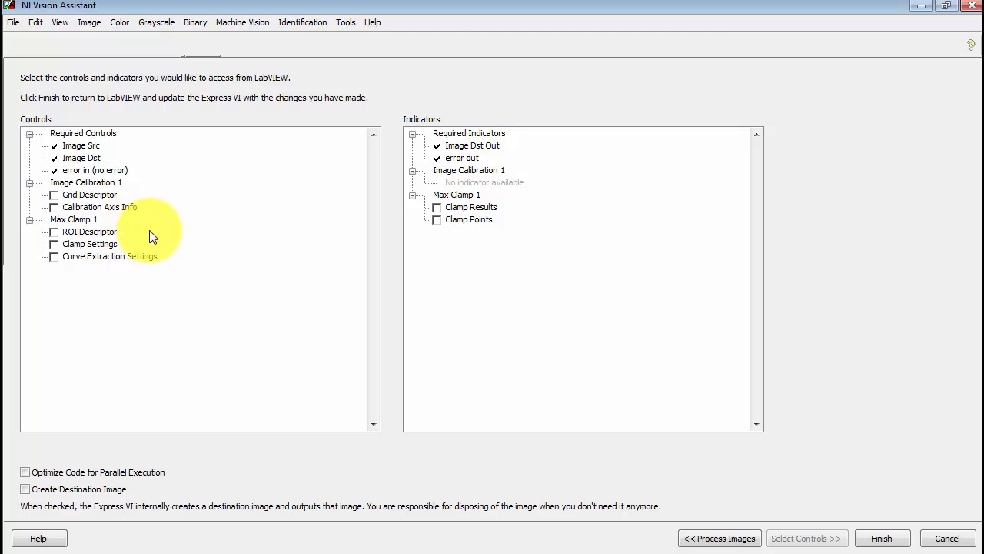
mouse_move(474, 326)
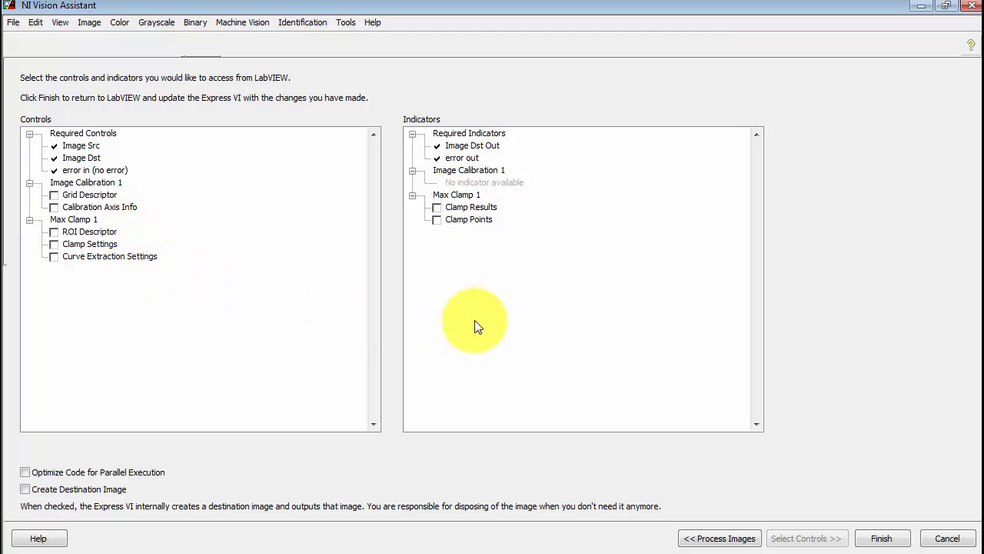
mouse_move(495, 234)
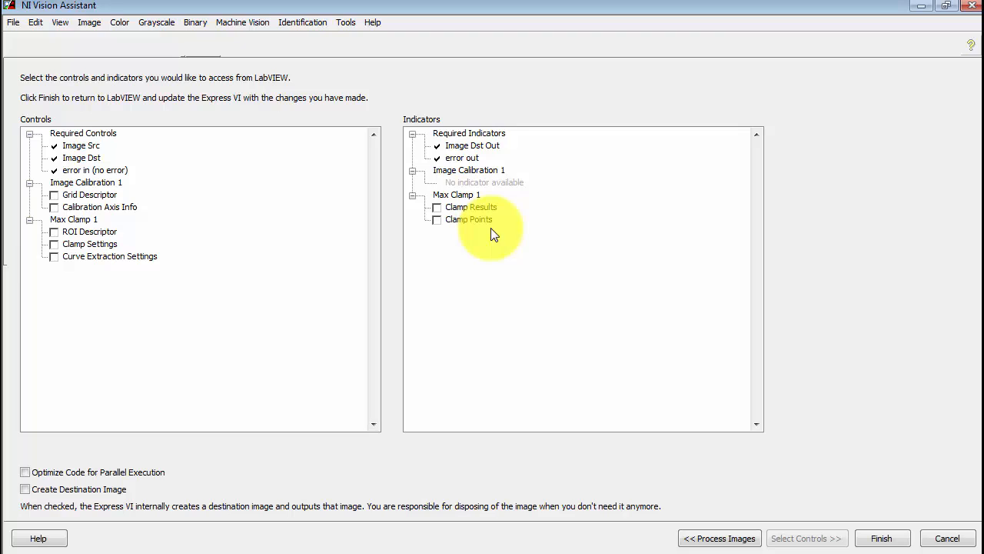
left_click(437, 206)
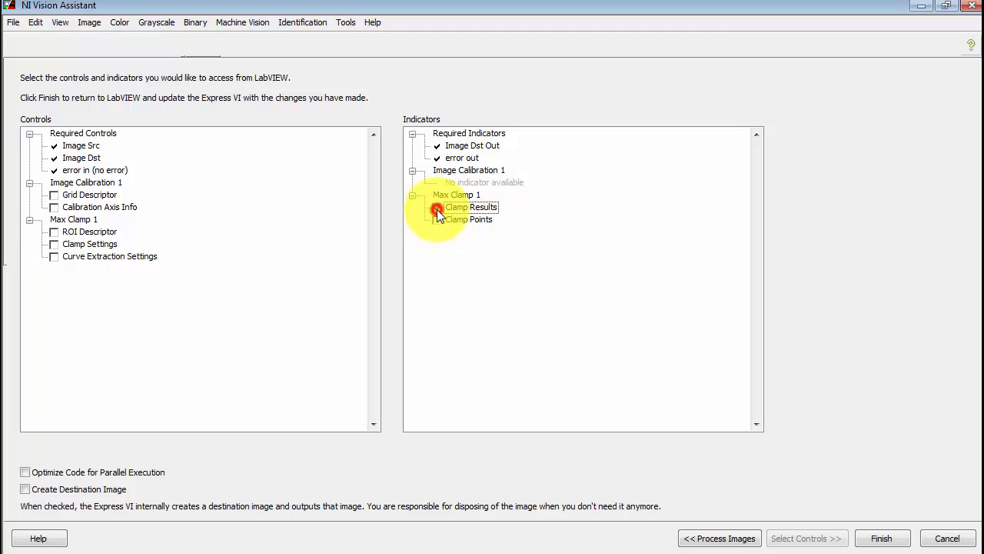
left_click(436, 206)
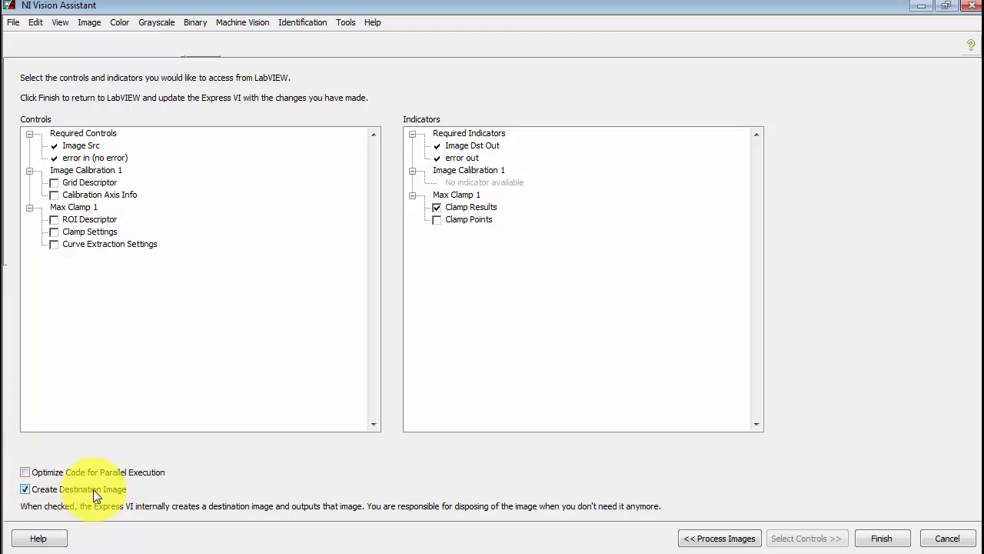
mouse_move(185, 478)
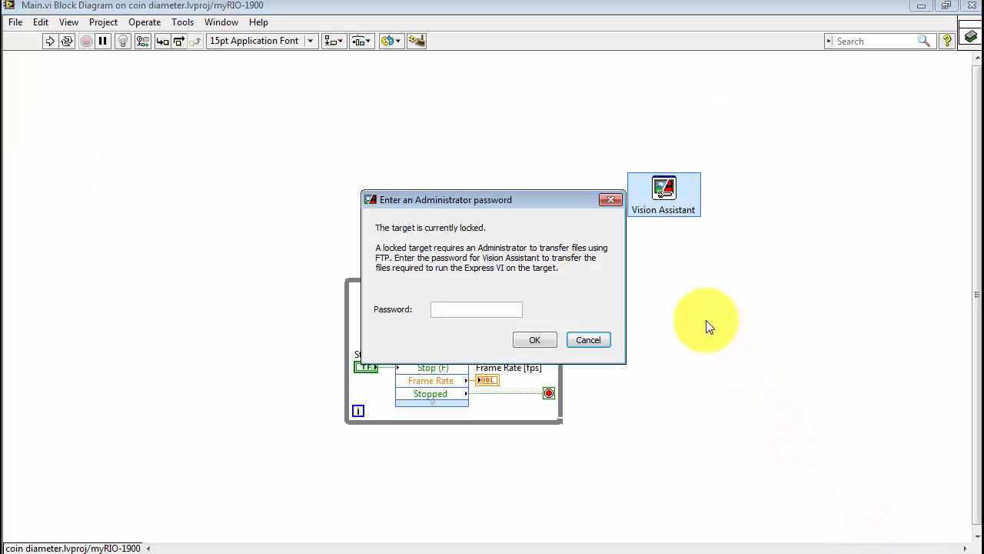
Dismiss the administrator password prompt and the file transfer error.
left_click(587, 340)
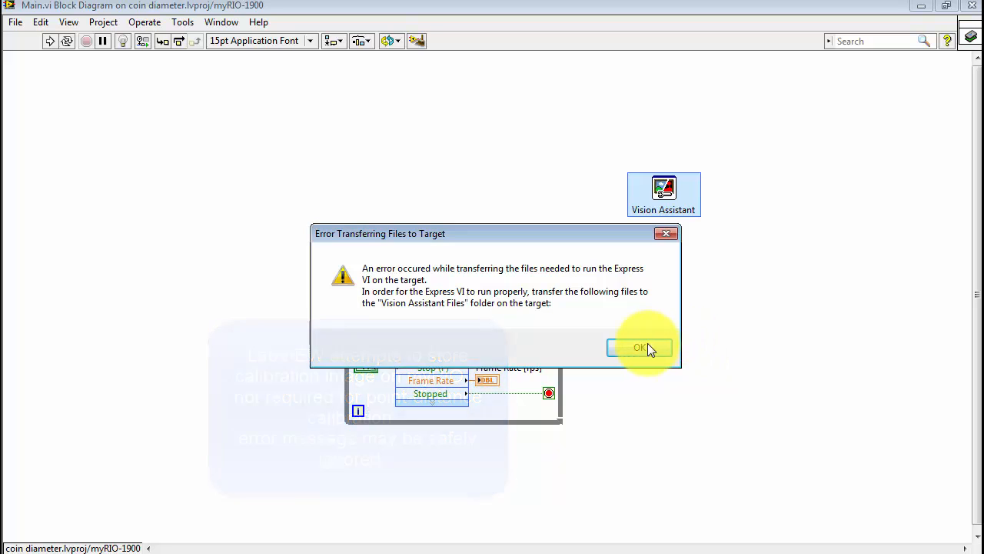
left_click(640, 348)
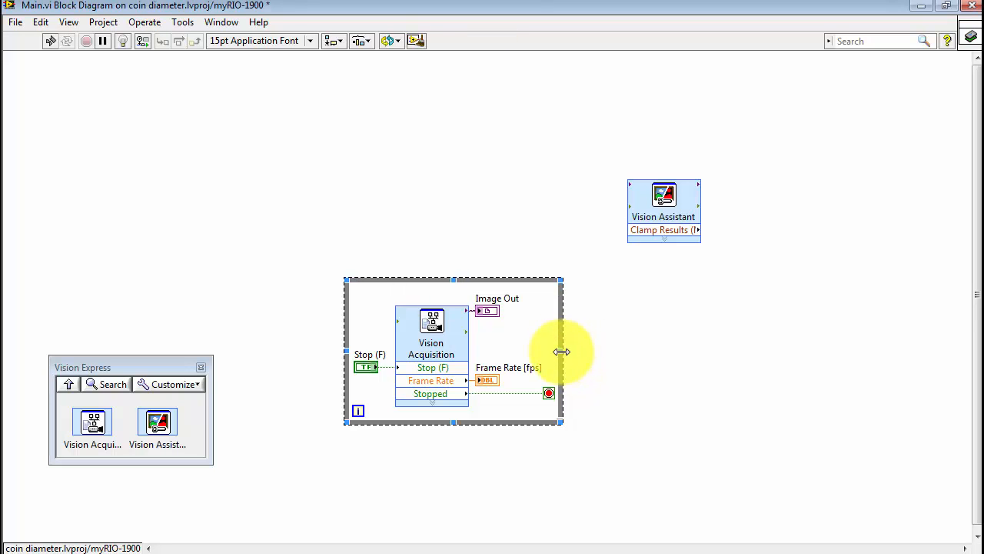
Move Vision Assistant inside the enlarged loop and give Clamp Results a front-panel indicator.
left_click_drag(561, 350, 669, 350)
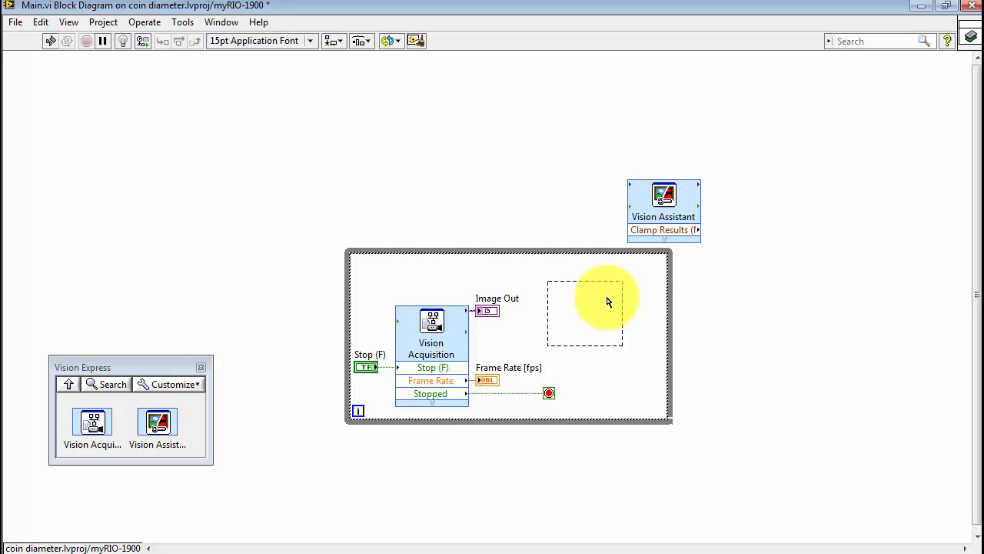
left_click_drag(664, 197, 585, 300)
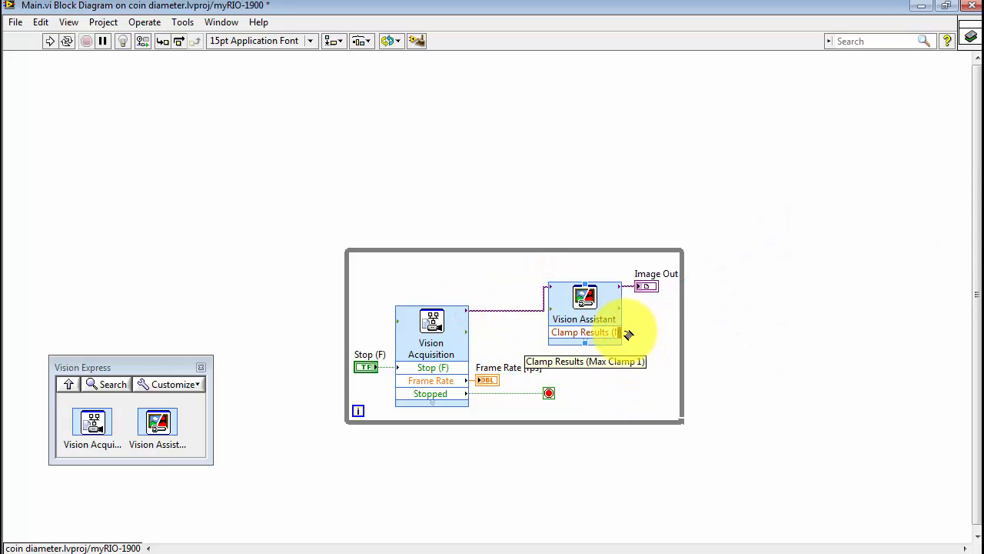
right_click(623, 331)
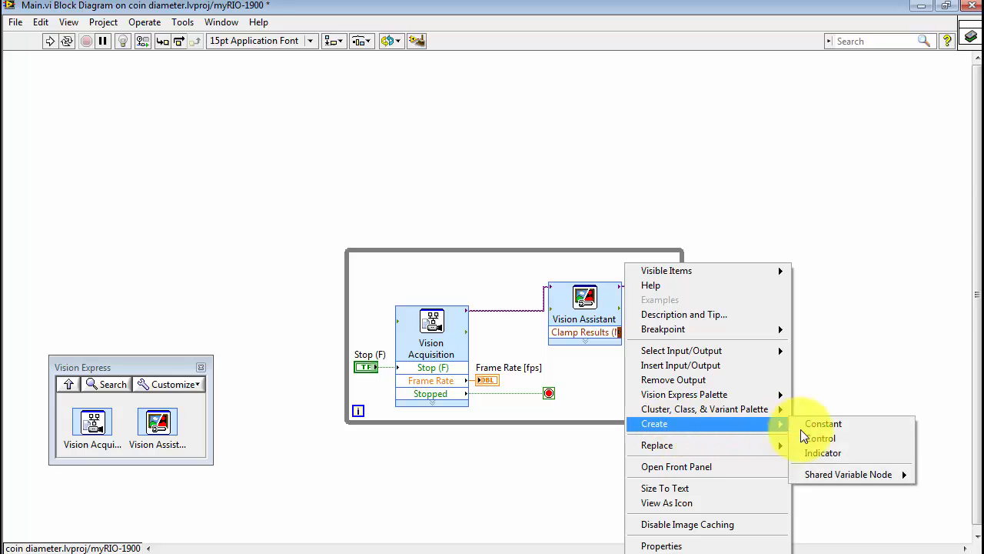
left_click(821, 452)
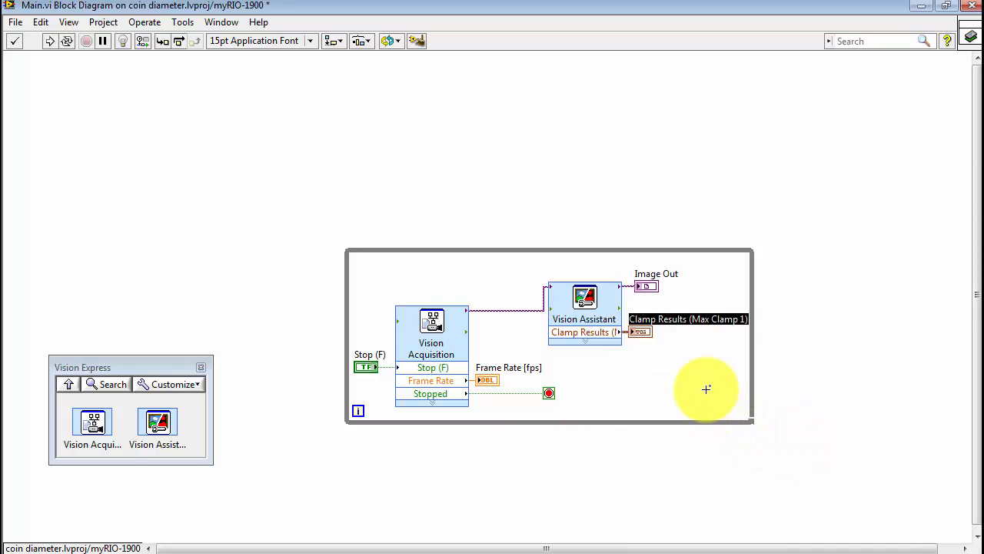
key("ctrl+e")
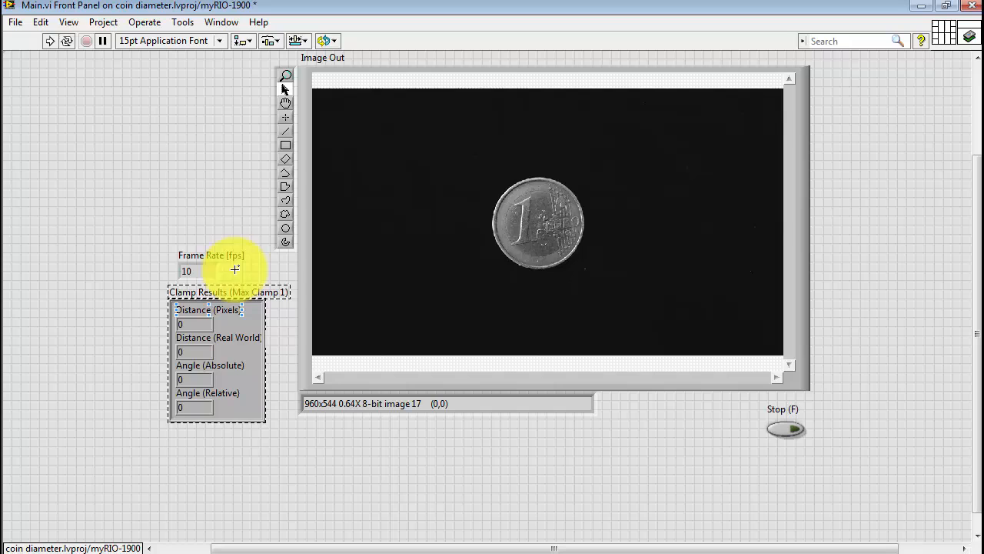
Run the VI on the myRIO, saving changes before deployment.
left_click(49, 40)
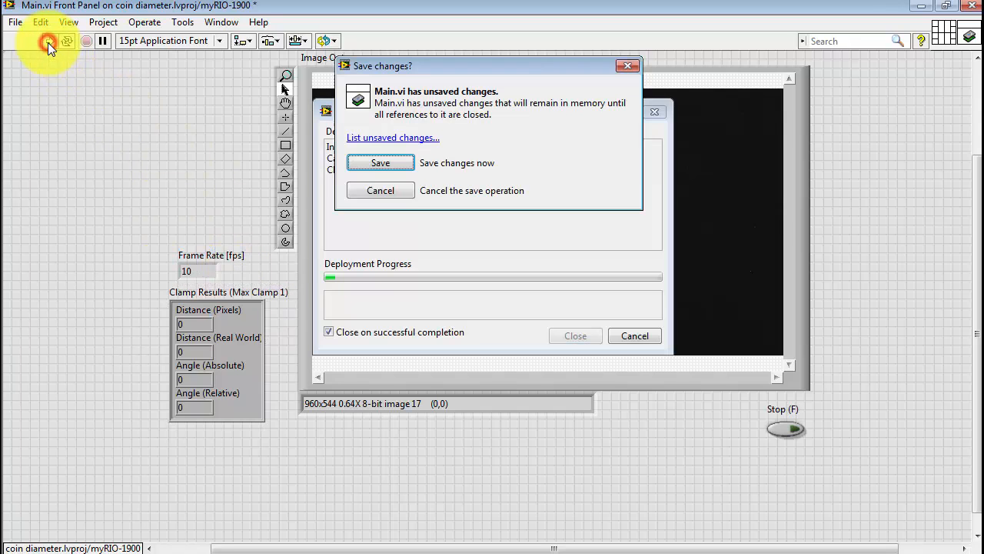
left_click(379, 163)
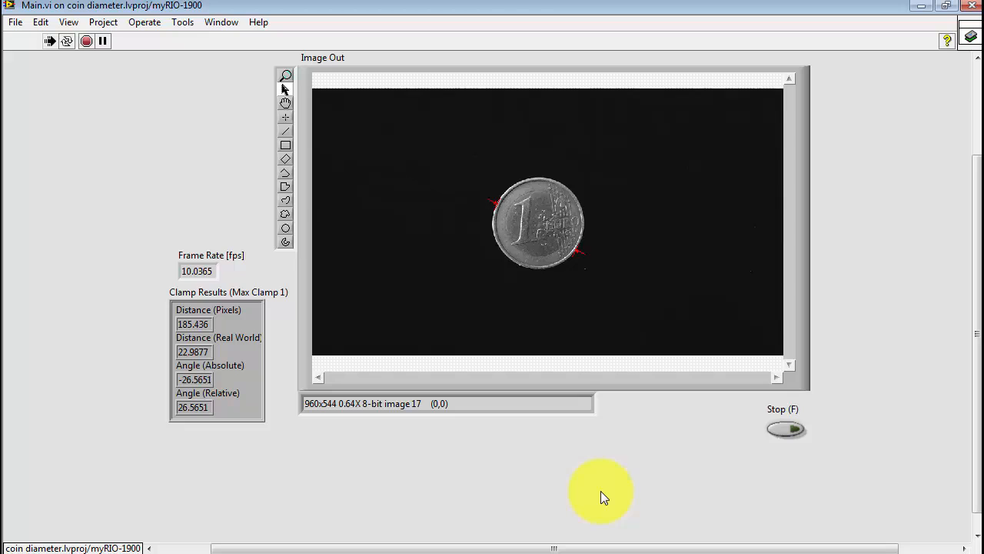
mouse_move(218, 396)
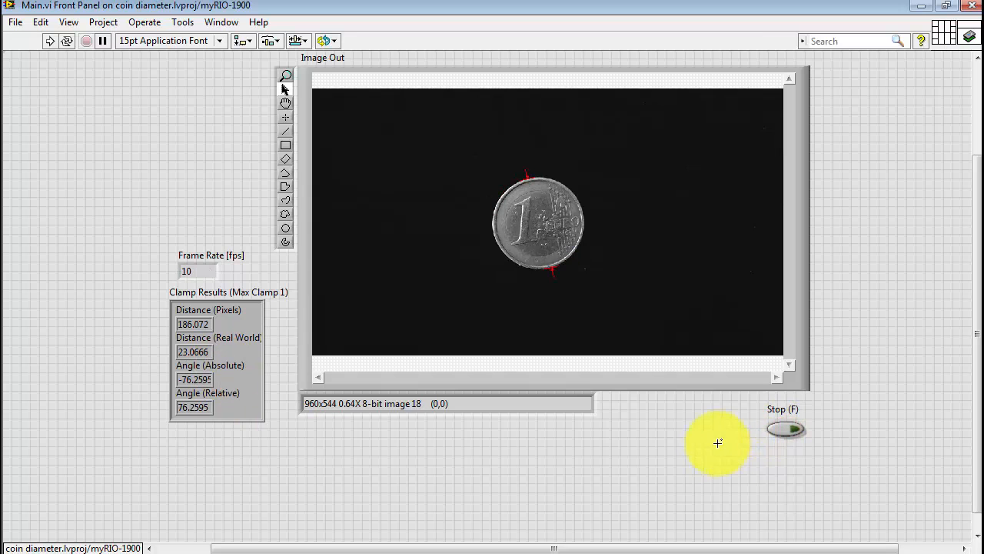
Unbundle Clamp Results by name into a new indicator named diameter [mm].
key("ctrl+e")
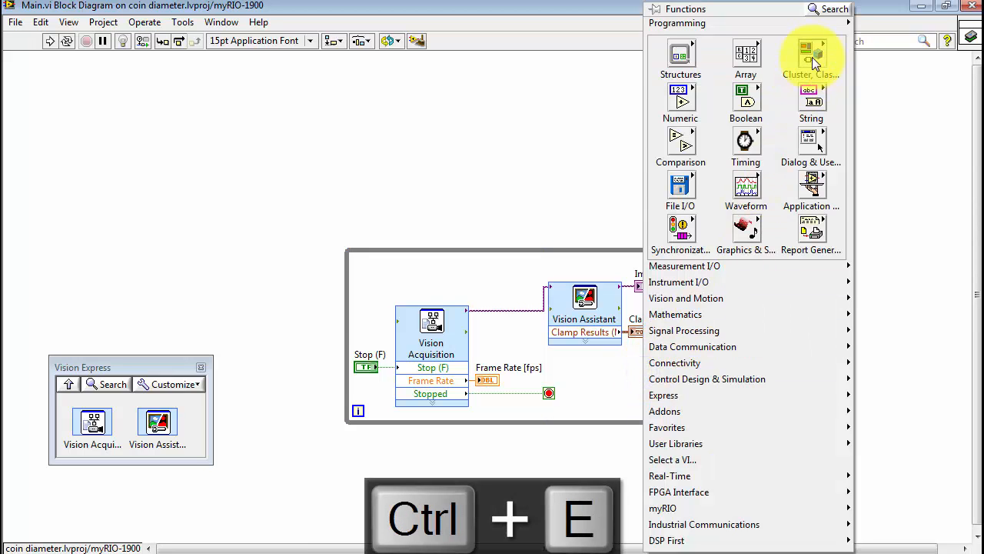
left_click(810, 54)
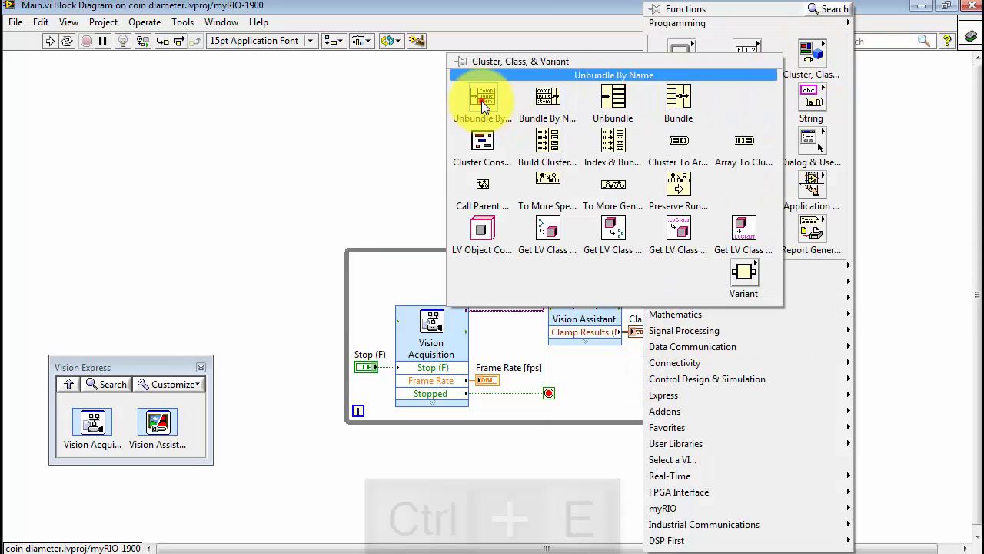
left_click(482, 98)
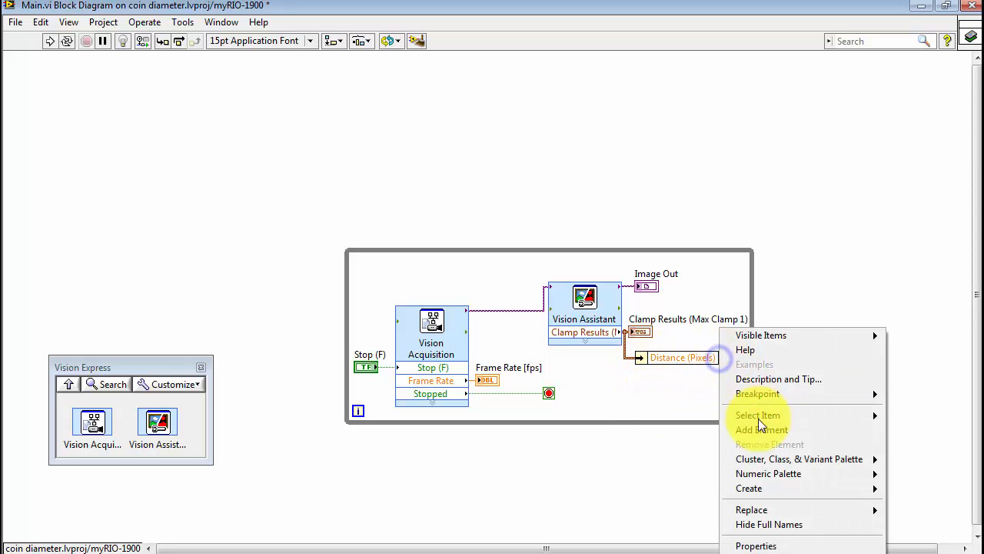
left_click(749, 488)
type("diameter")
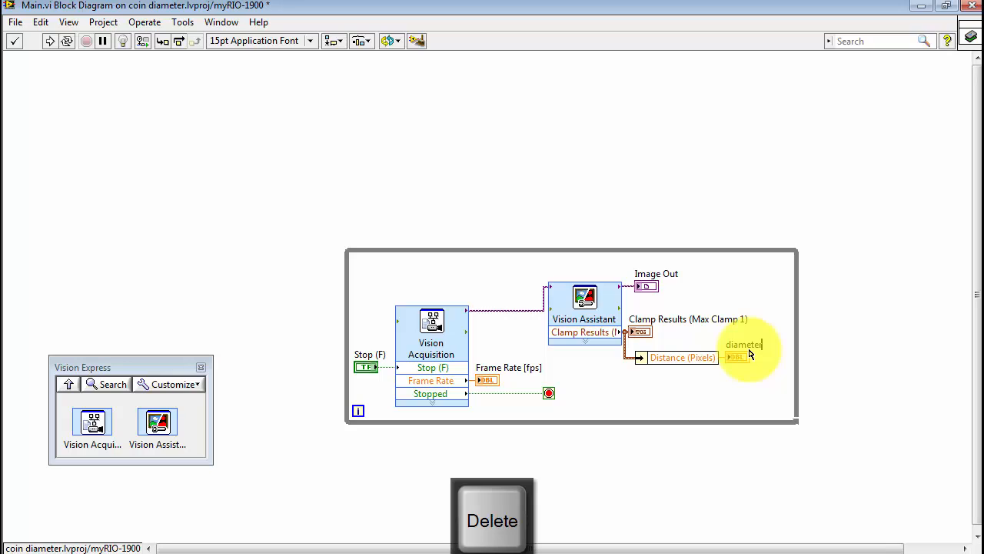
type("[mm")
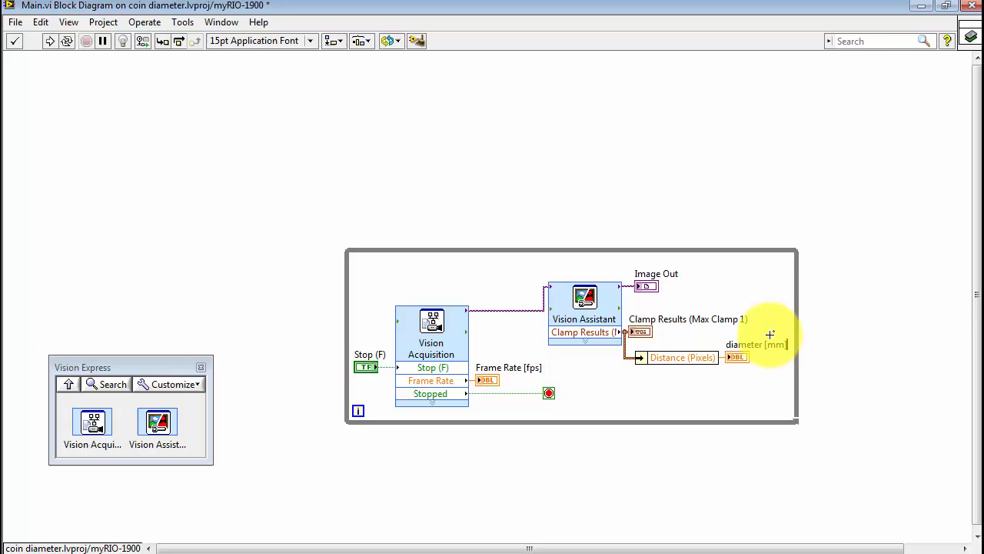
Make the unbundled element Distance (Real World) and view it on the front panel.
left_click(679, 356)
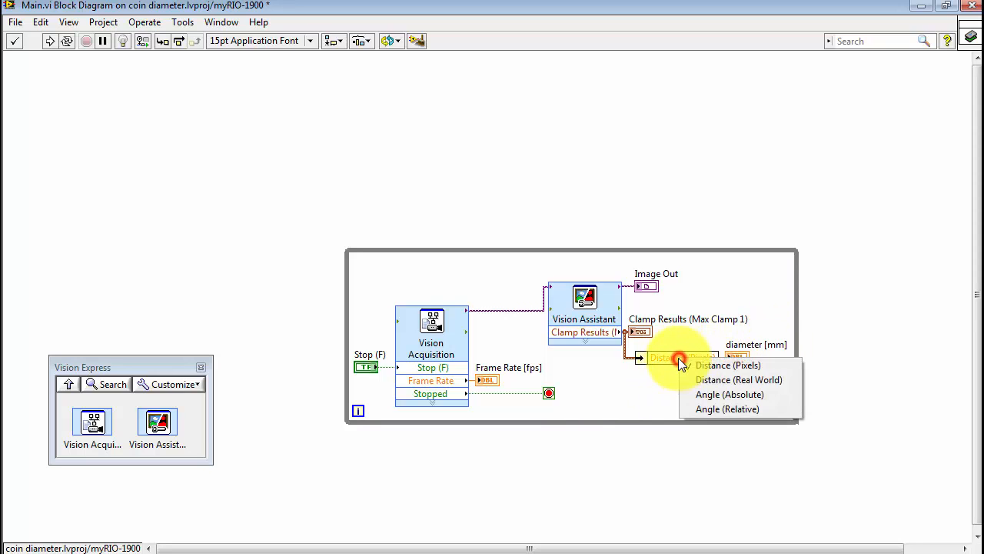
left_click(738, 379)
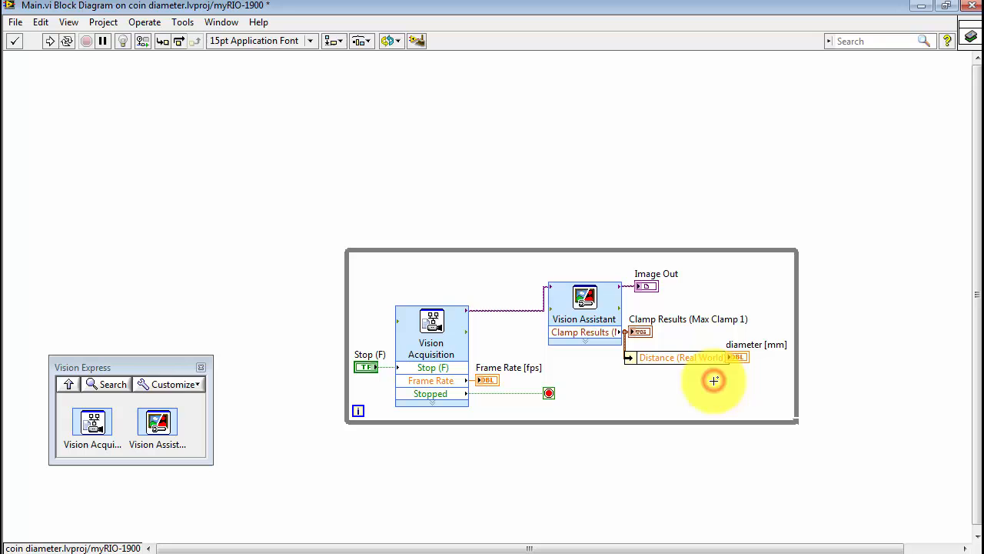
key("ctrl+e")
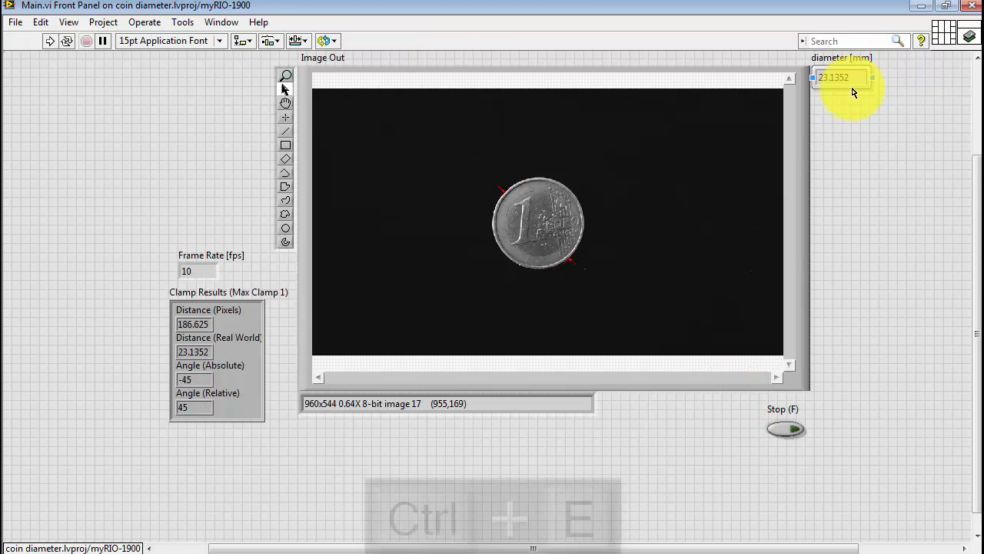
Delete the Clamp Results cluster, move diameter [mm] under Frame Rate and rerun the VI.
key("ctrl+e")
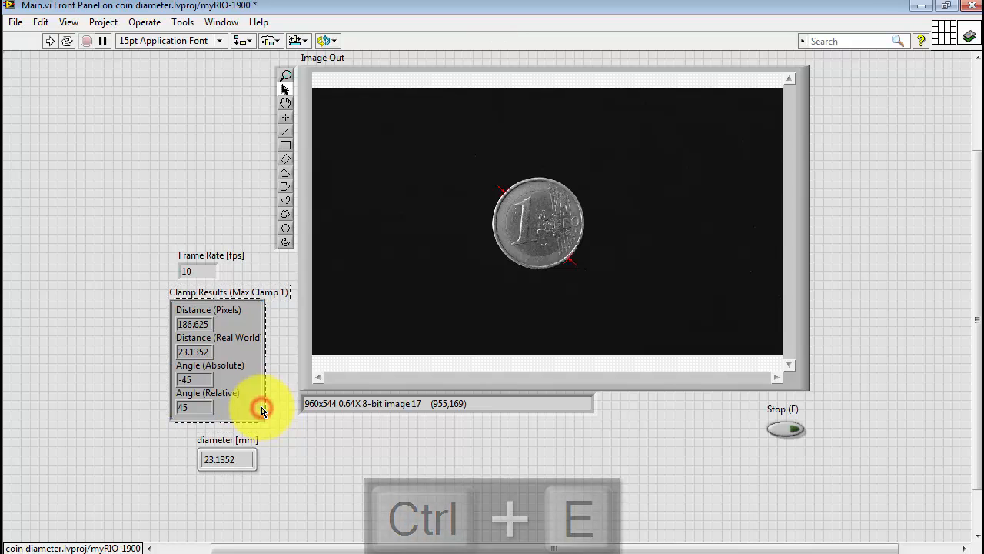
key("Delete")
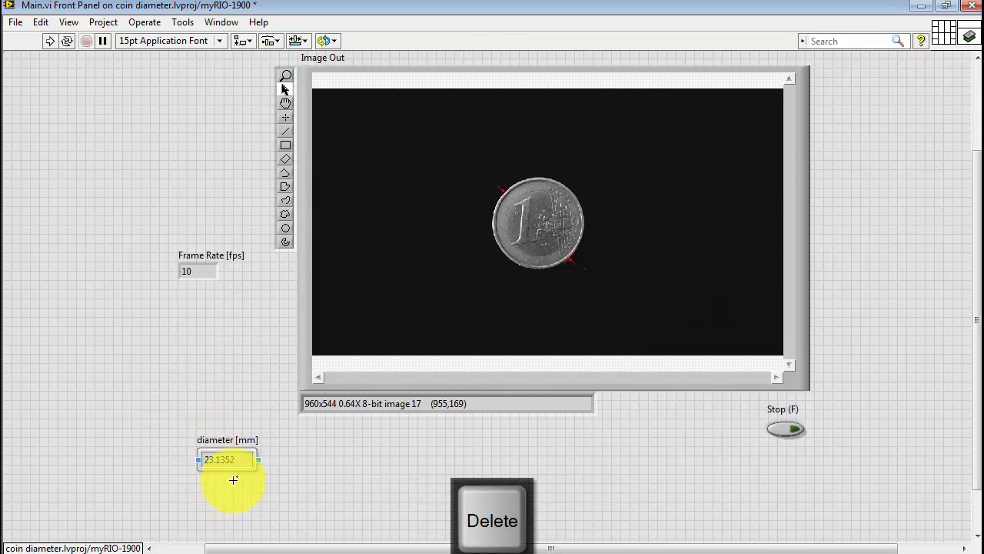
left_click_drag(228, 458, 209, 322)
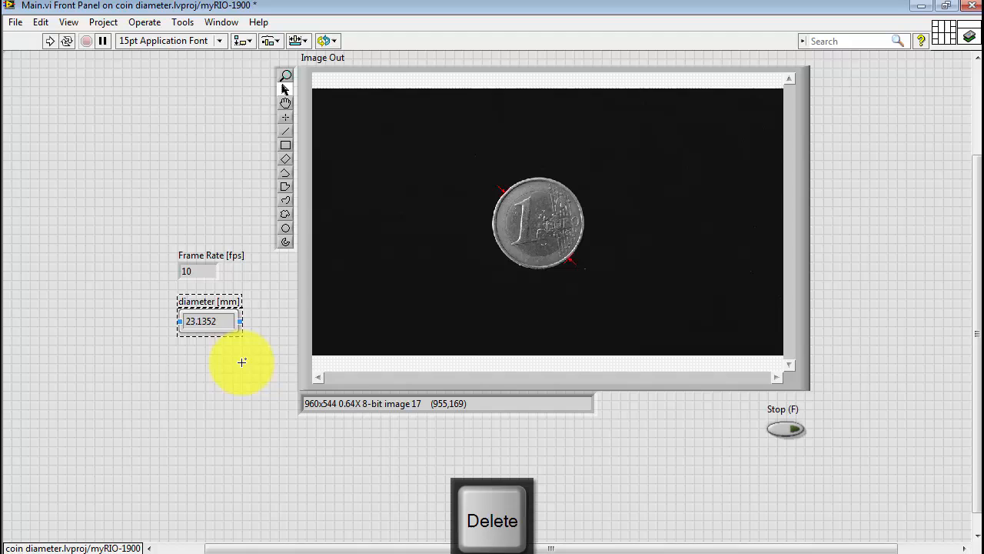
left_click(48, 40)
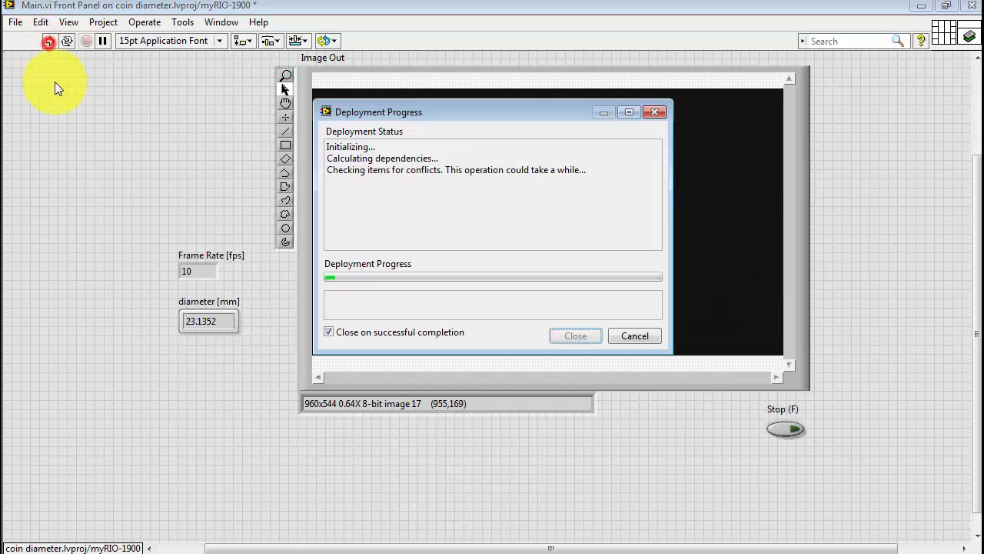